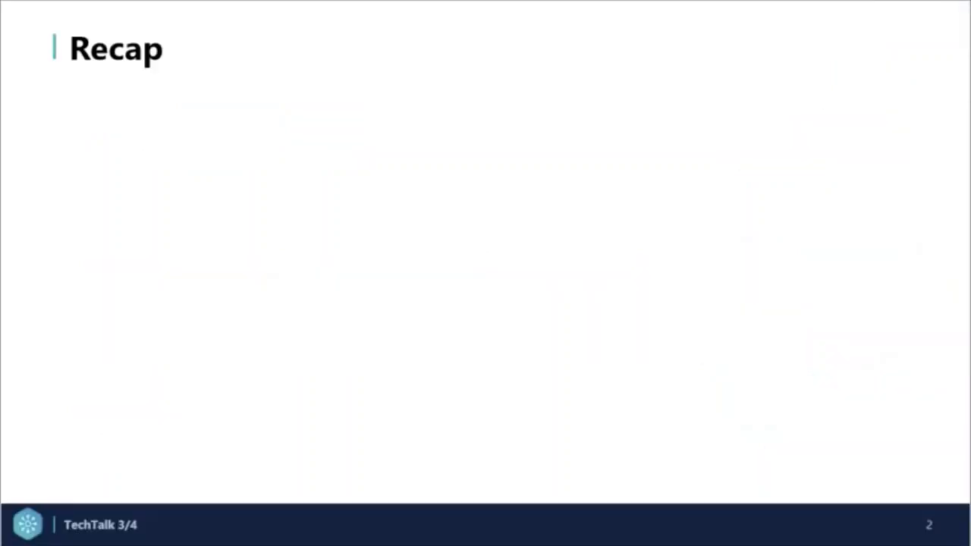
Reveal the Recap workflow diagram, then advance to the Hardware-in-the-loop slide.
key("right")
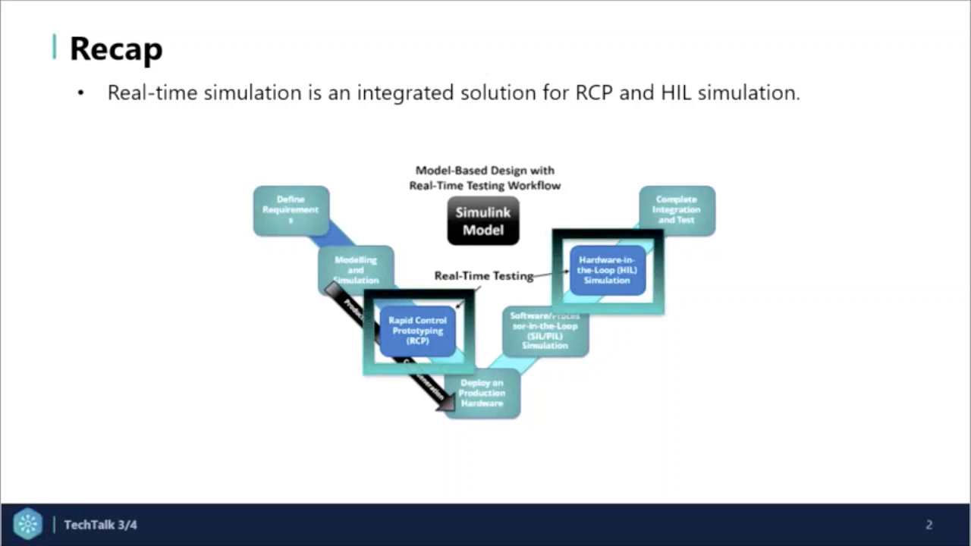
key("Right")
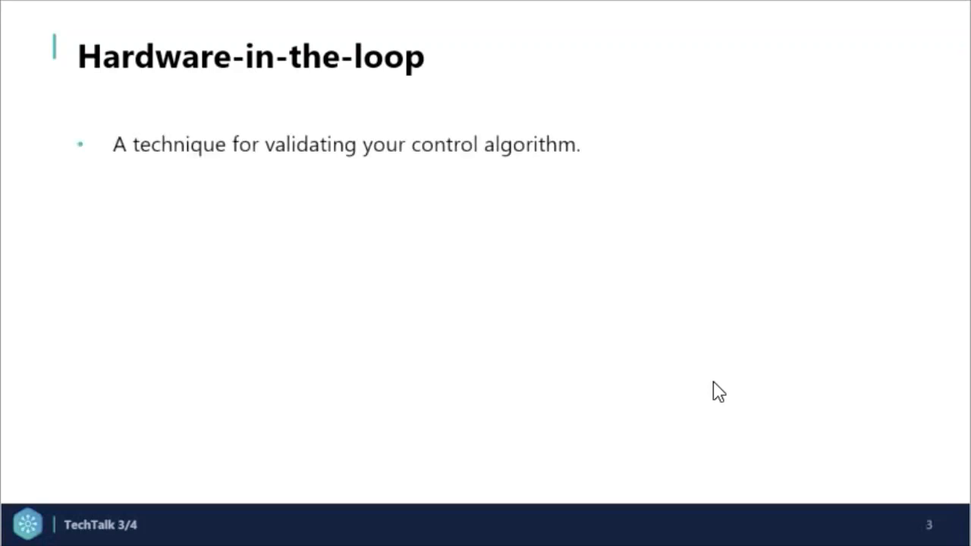
key("Right")
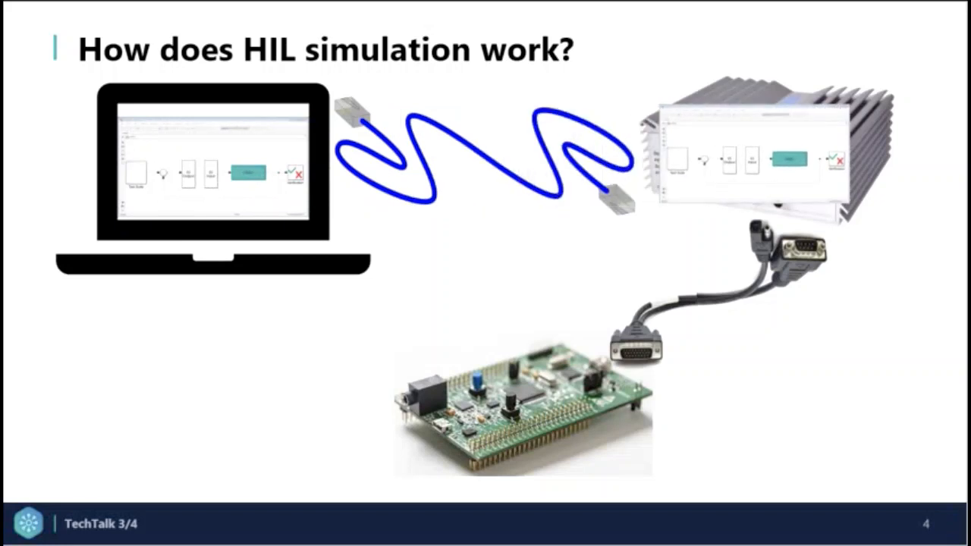
Advance to The benefits of HIL slide listing four benefits.
key("Right")
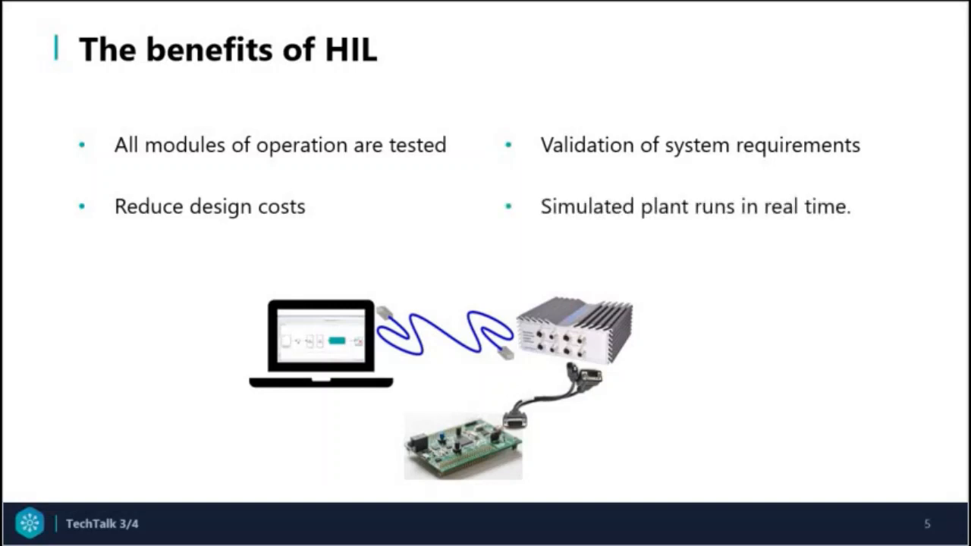
Advance through Common Applications of HIL to the Summary of HIL slide.
key("Right")
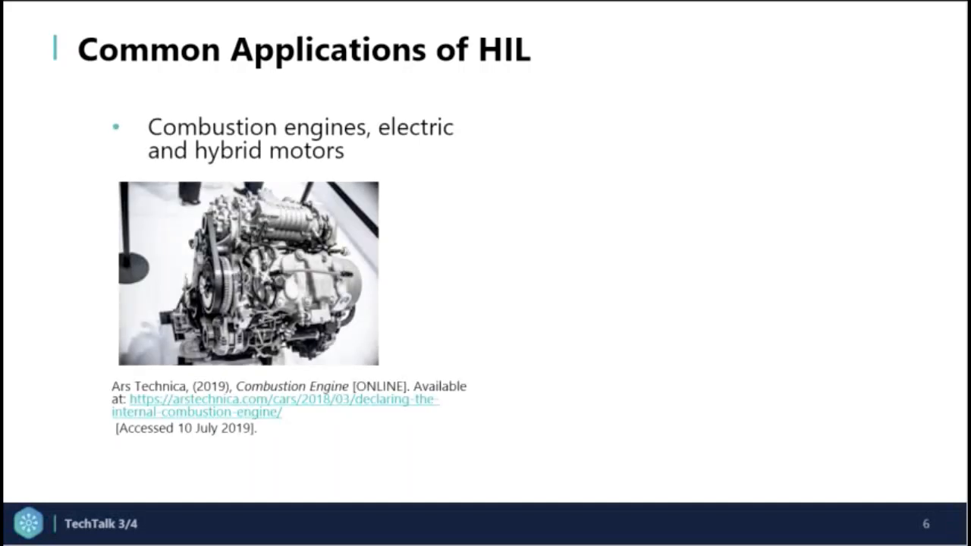
key("Right")
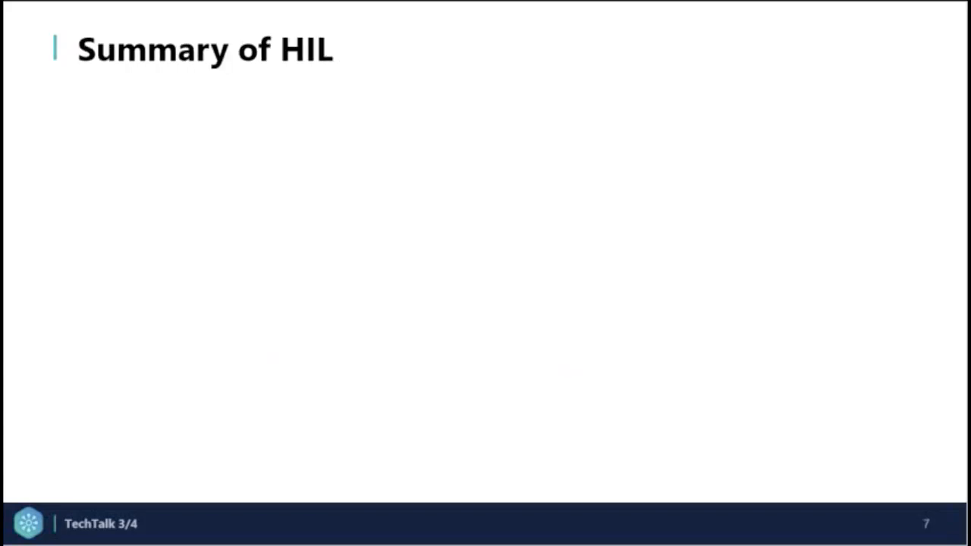
Advance to the Next Video slide previewing Speedgoat for RCP and HIL.
key("Right")
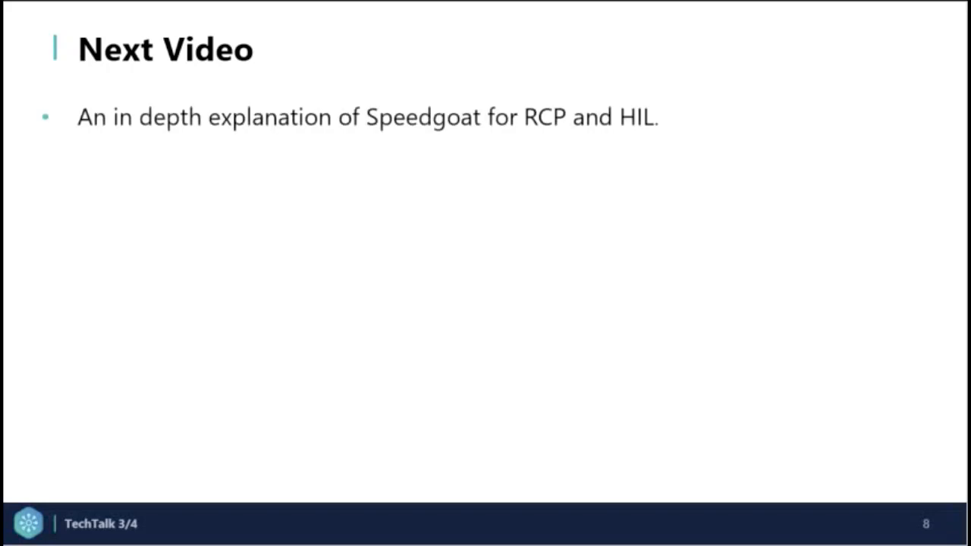